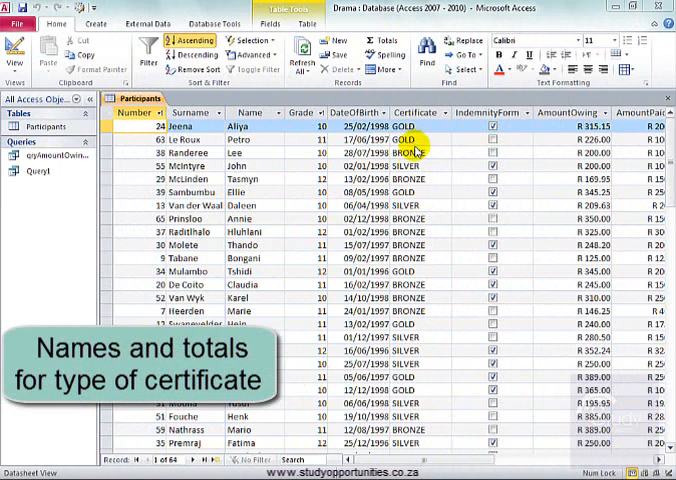
{"action": "mouse_move", "coordinate": [424, 348]}
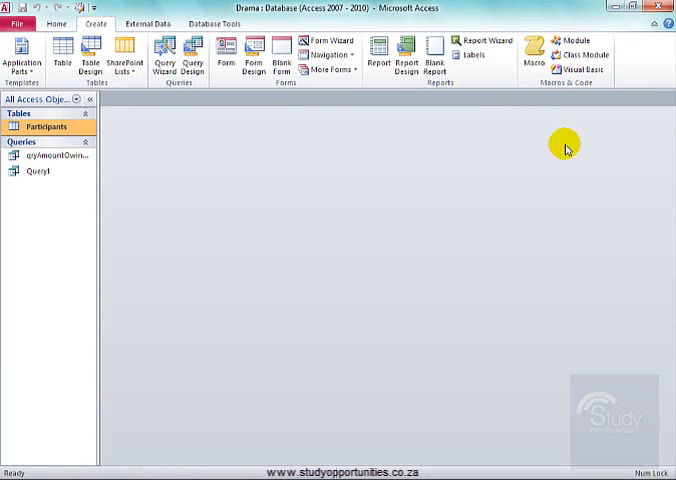
{"action": "mouse_move", "coordinate": [90, 24]}
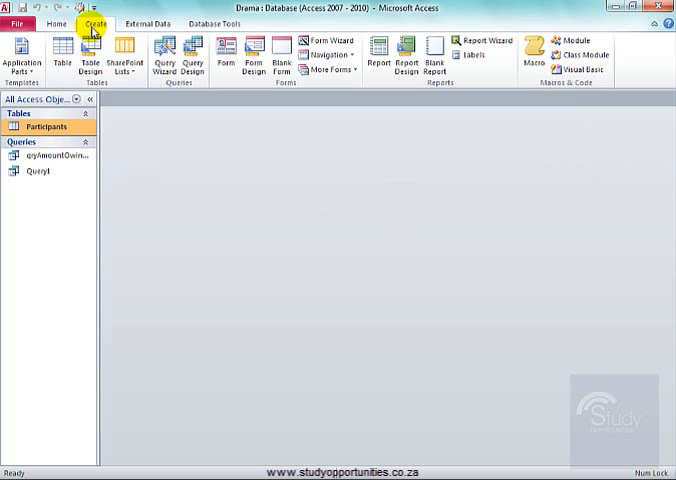
{"action": "mouse_move", "coordinate": [456, 90]}
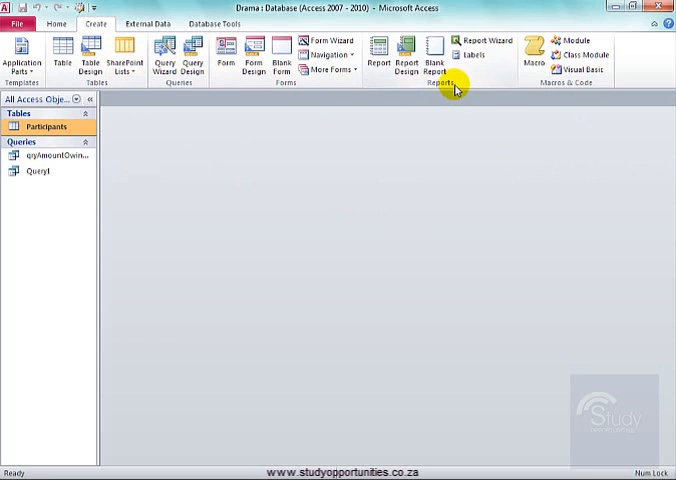
{"action": "mouse_move", "coordinate": [482, 42]}
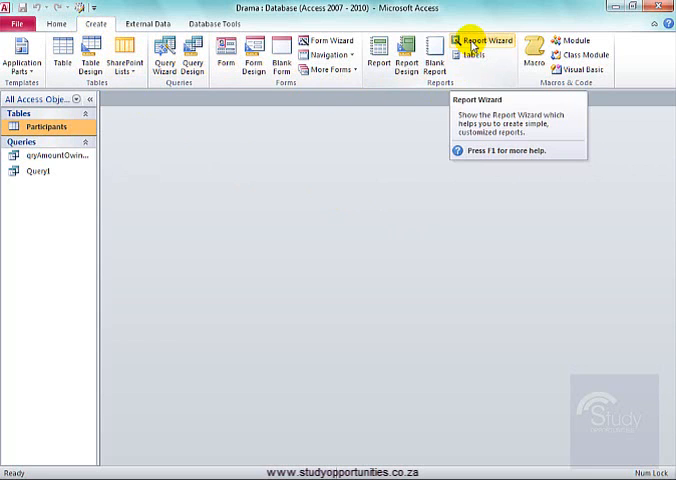
Step: Start the Report Wizard on Participants with Surname, Name, Grade and Certificate selected
{"action": "left_click", "coordinate": [480, 42]}
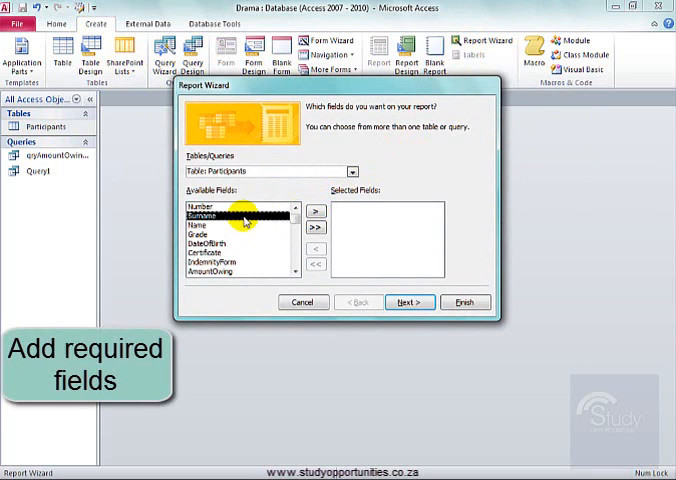
{"action": "left_click", "coordinate": [316, 210]}
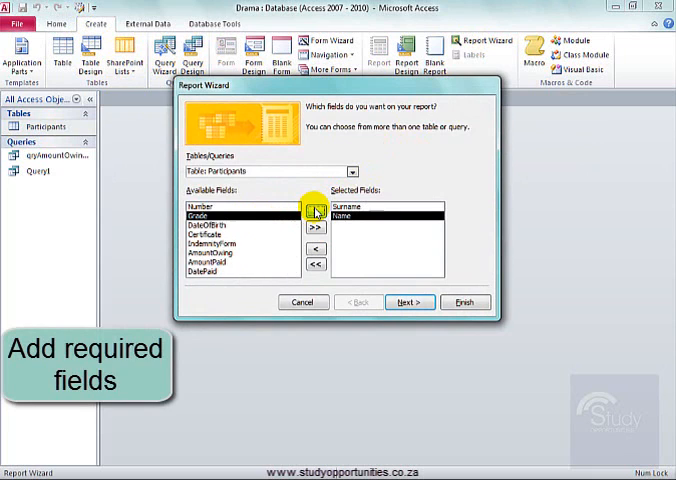
{"action": "left_click", "coordinate": [316, 208]}
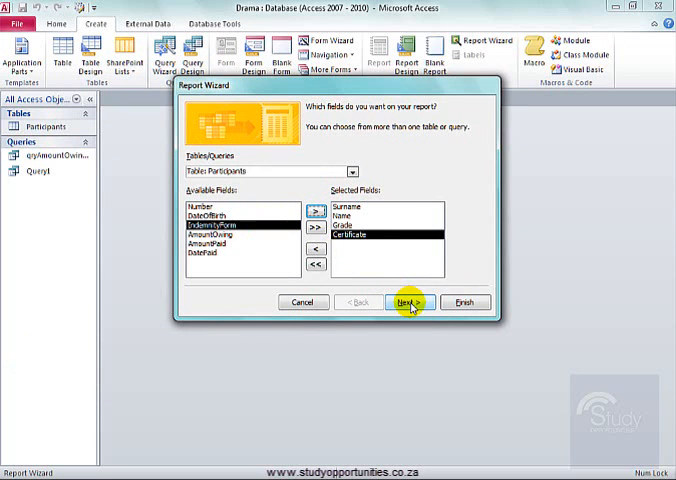
{"action": "left_click", "coordinate": [410, 302]}
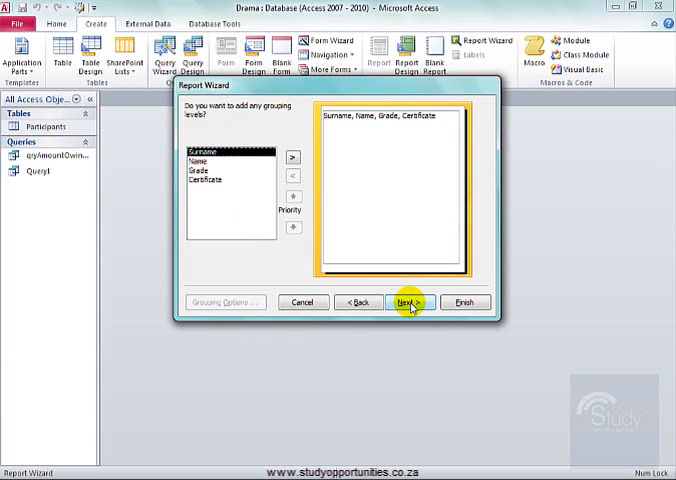
Step: Group the report by the Certificate field
{"action": "left_click", "coordinate": [208, 180]}
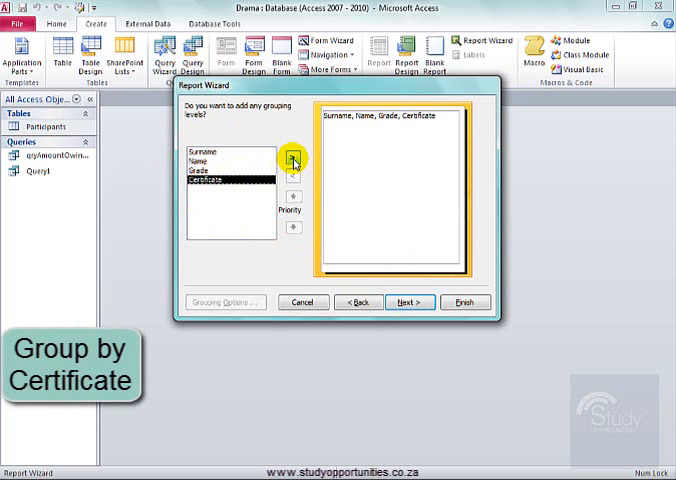
{"action": "left_click", "coordinate": [292, 160]}
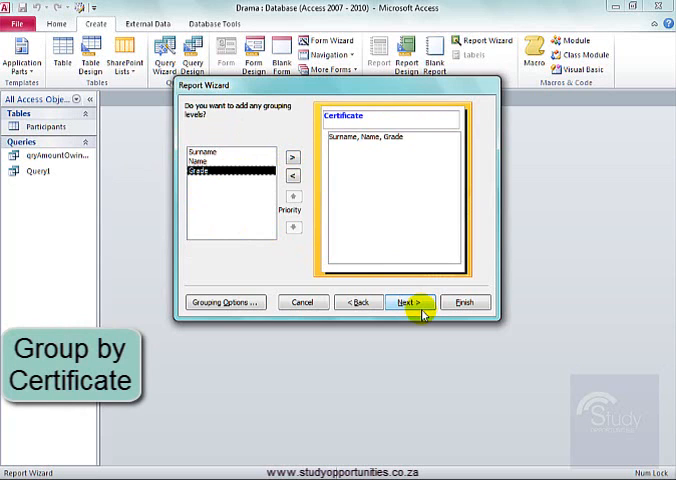
{"action": "left_click", "coordinate": [410, 302]}
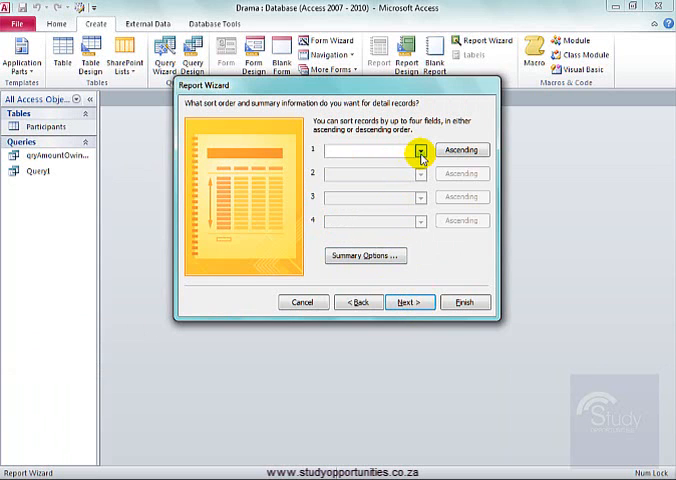
Step: Sort the records by Grade and then by Surname
{"action": "left_click", "coordinate": [420, 150]}
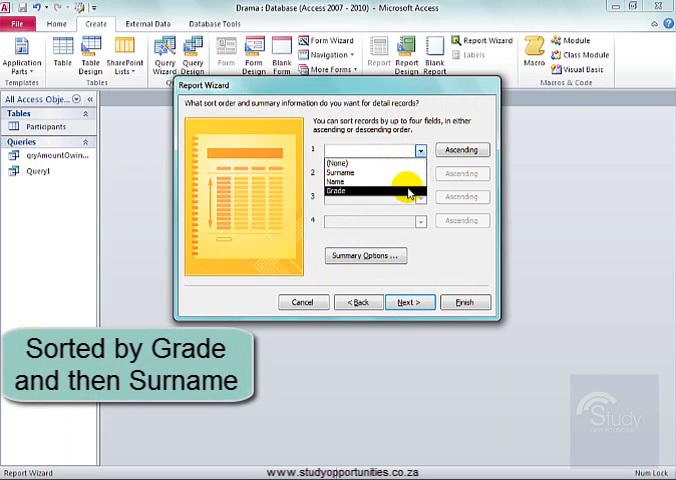
{"action": "left_click", "coordinate": [418, 174]}
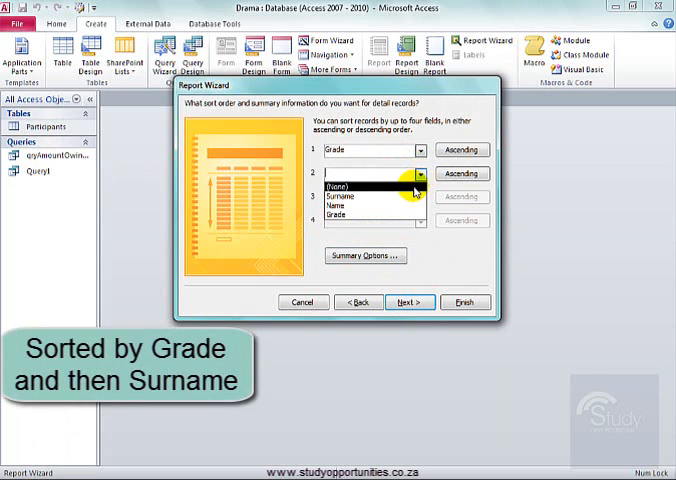
{"action": "left_click", "coordinate": [364, 186]}
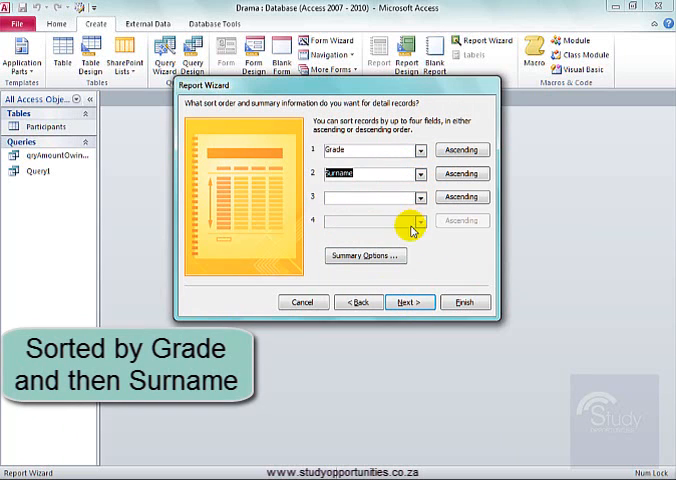
{"action": "left_click", "coordinate": [410, 302]}
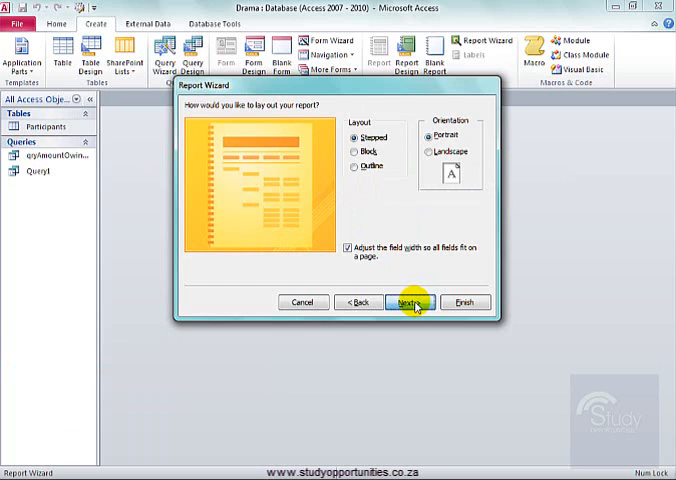
Step: Keep the default layout, title the report 'Drama Certificates' and finish it
{"action": "left_click", "coordinate": [408, 300]}
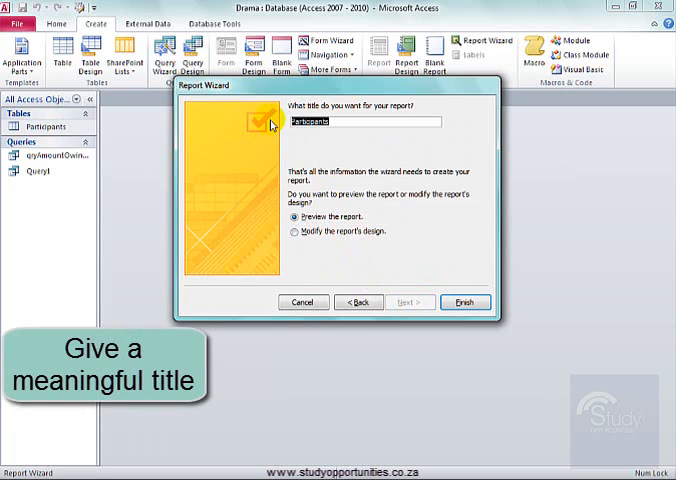
{"action": "type", "text": "Dral"}
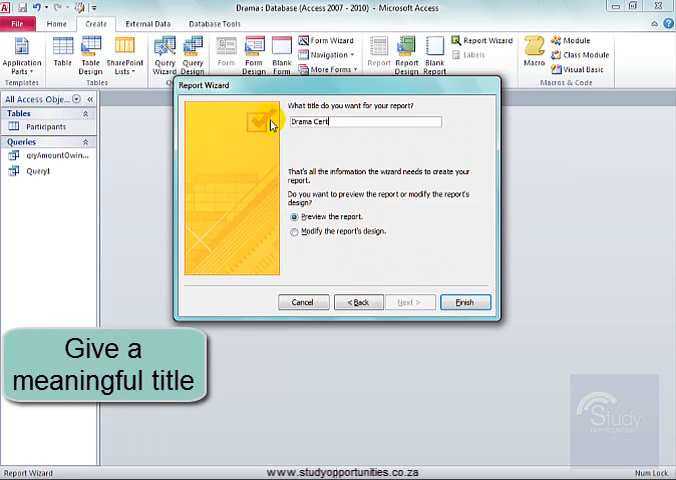
{"action": "type", "text": "ificates"}
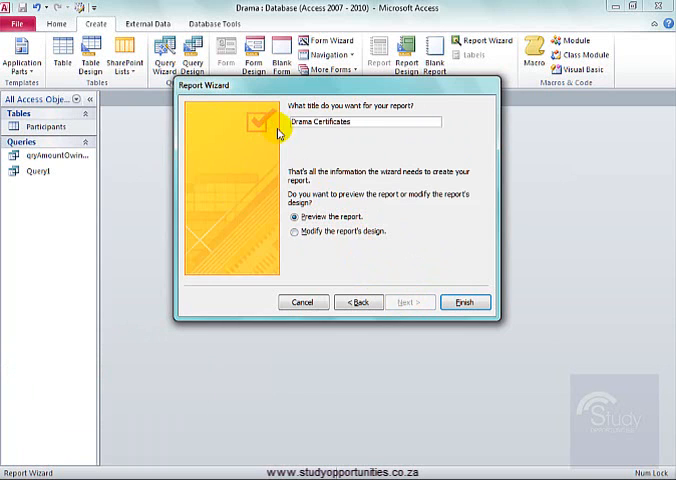
{"action": "left_click", "coordinate": [466, 300]}
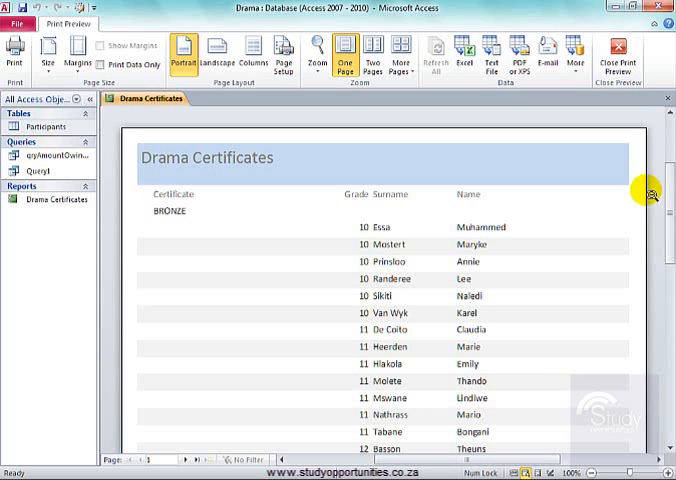
{"action": "scroll", "scroll_direction": "down", "scroll_amount": 3}
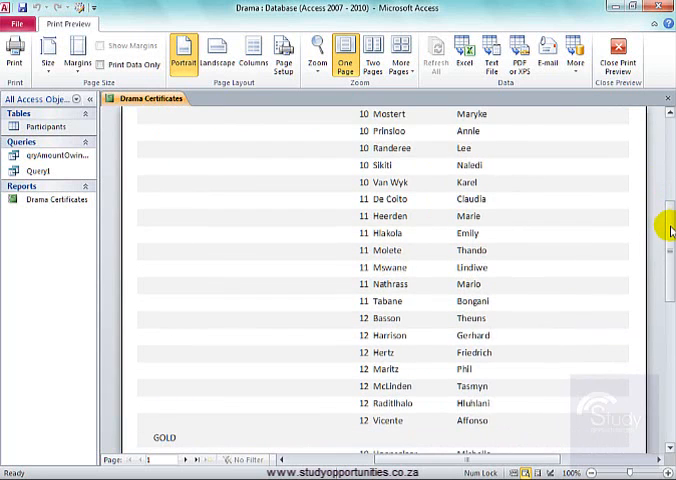
{"action": "scroll", "scroll_direction": "down", "scroll_amount": 3}
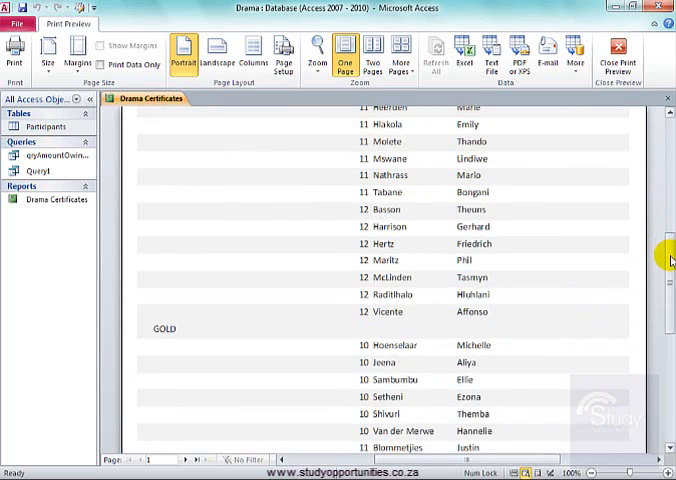
{"action": "scroll", "scroll_direction": "down", "scroll_amount": 3}
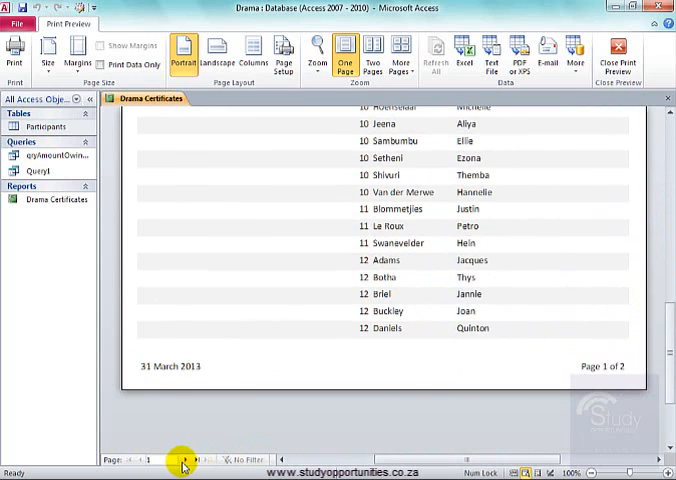
{"action": "left_click", "coordinate": [184, 460]}
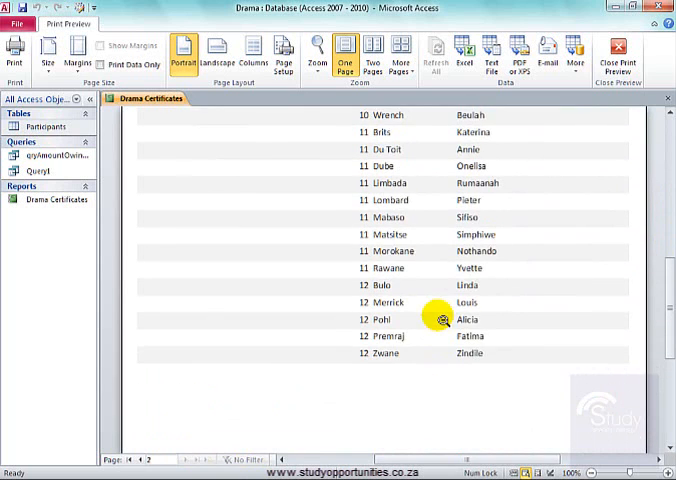
{"action": "scroll", "scroll_direction": "up", "scroll_amount": 3}
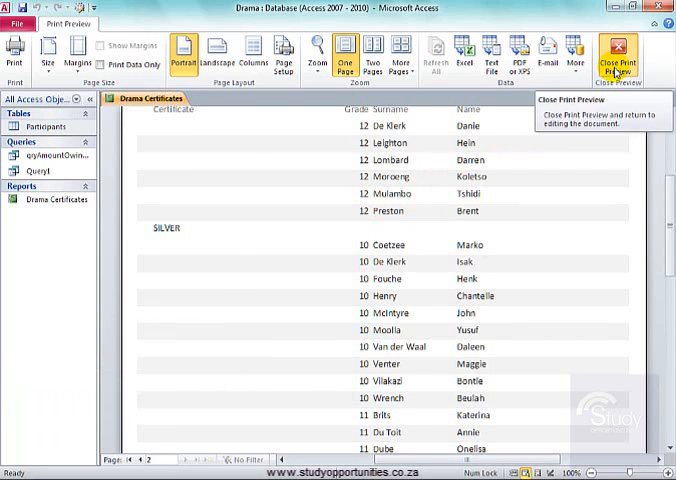
Step: Return to Design View and give the Certificate grouping a footer section via Group & Sort
{"action": "left_click", "coordinate": [616, 56]}
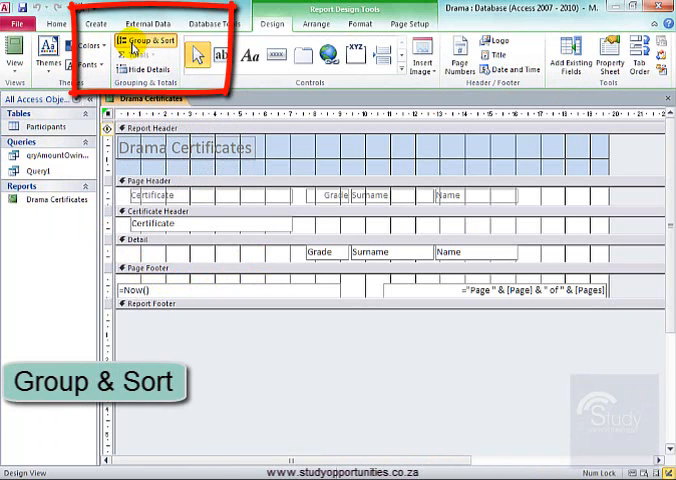
{"action": "left_click", "coordinate": [144, 40]}
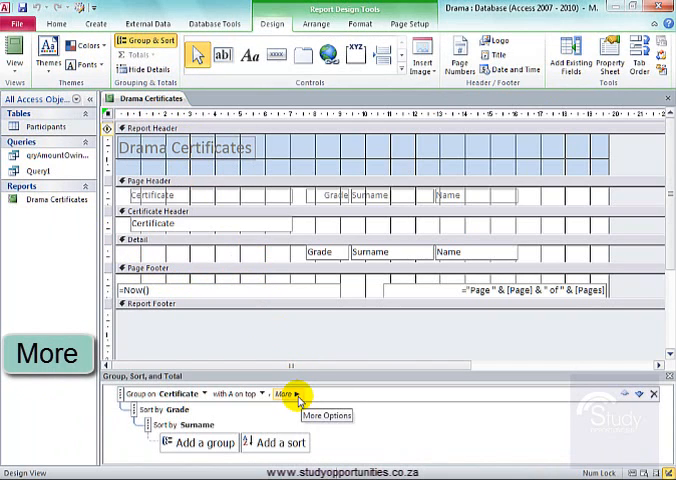
{"action": "left_click", "coordinate": [284, 392]}
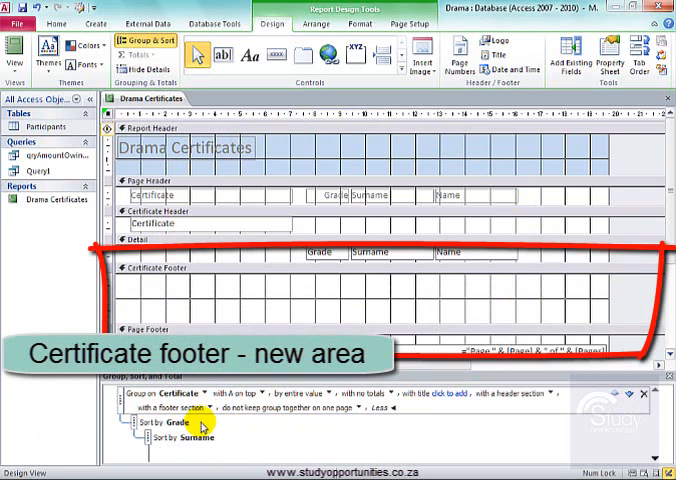
{"action": "mouse_move", "coordinate": [400, 296]}
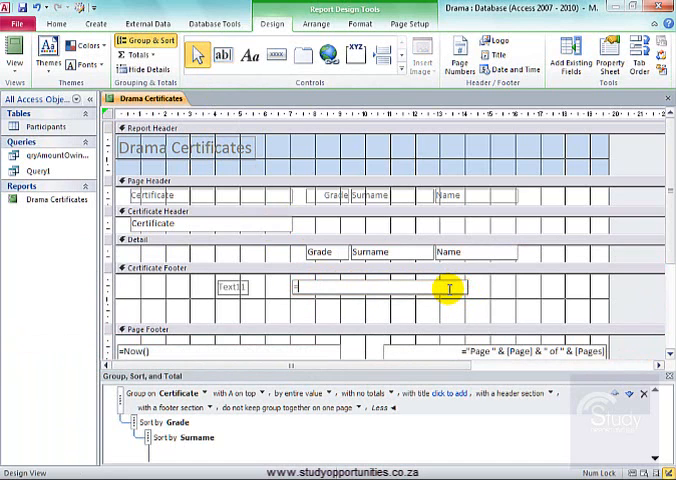
Step: Add a =Count([Surname]) text box in the Certificate footer
{"action": "type", "text": "=count([Surname])"}
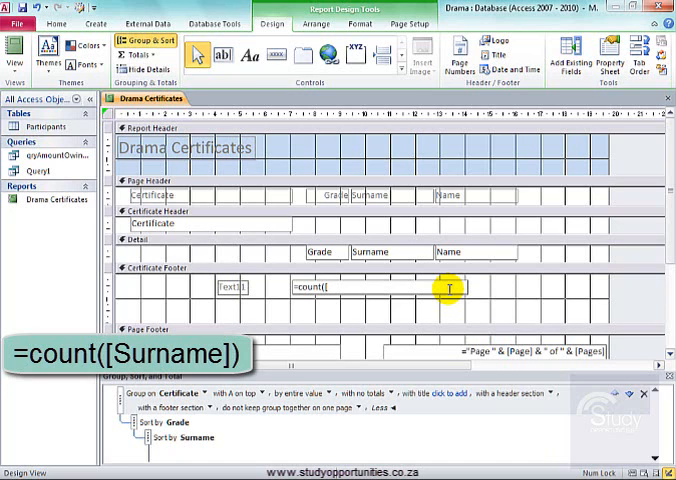
{"action": "type", "text": "surname])"}
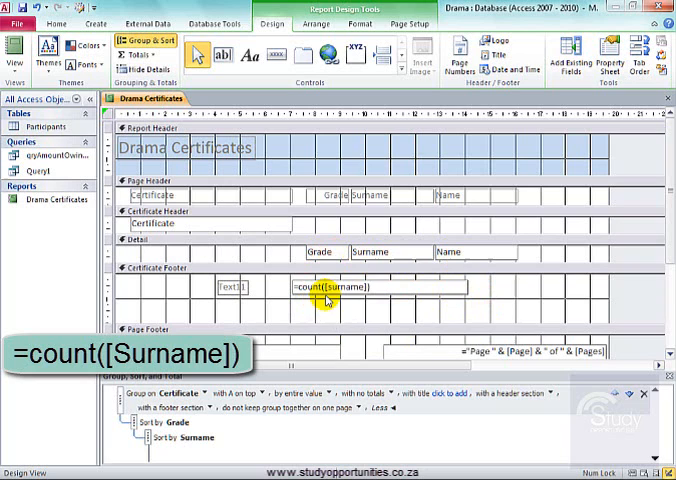
Step: Change the count's label to read 'Number of learners'
{"action": "left_click", "coordinate": [330, 288]}
{"action": "type", "text": "Number of"}
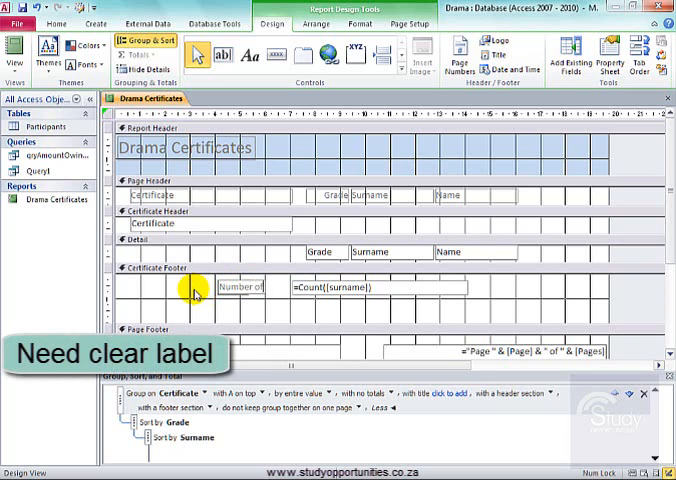
{"action": "type", "text": "learners"}
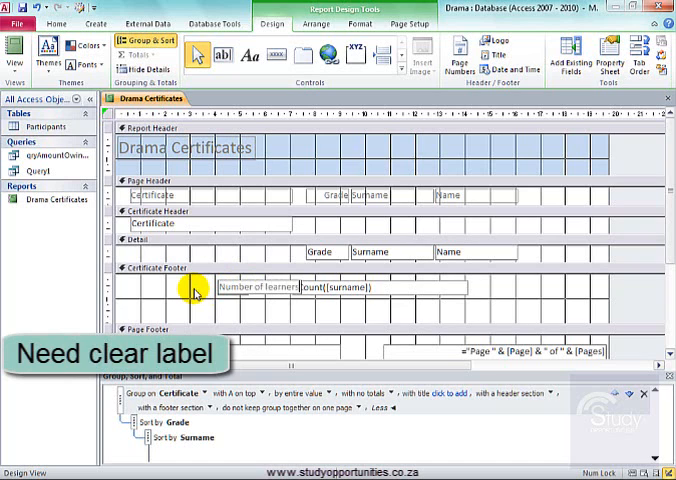
{"action": "left_click", "coordinate": [360, 288]}
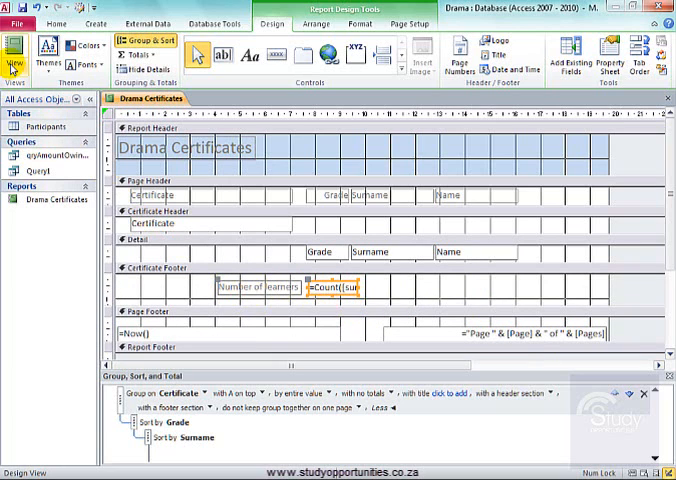
Step: Switch to Report View and scroll through the Number of learners totals per certificate group
{"action": "left_click", "coordinate": [14, 50]}
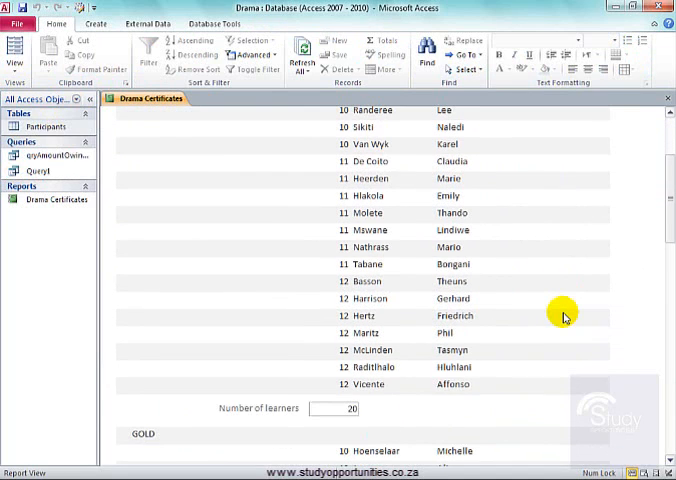
{"action": "mouse_move", "coordinate": [396, 420]}
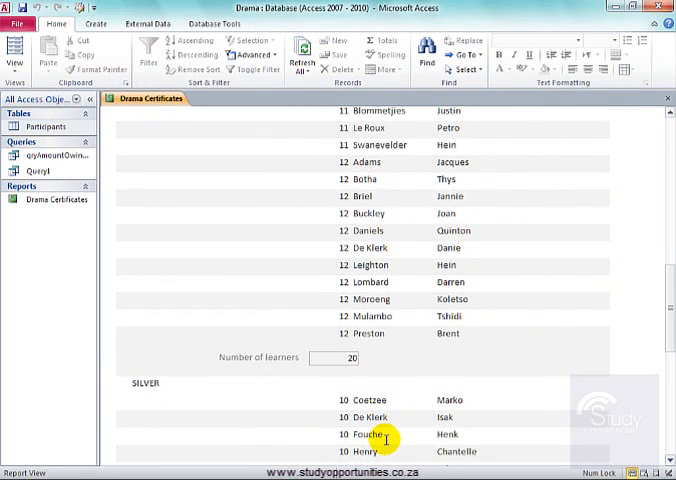
{"action": "scroll", "scroll_direction": "down", "scroll_amount": 3}
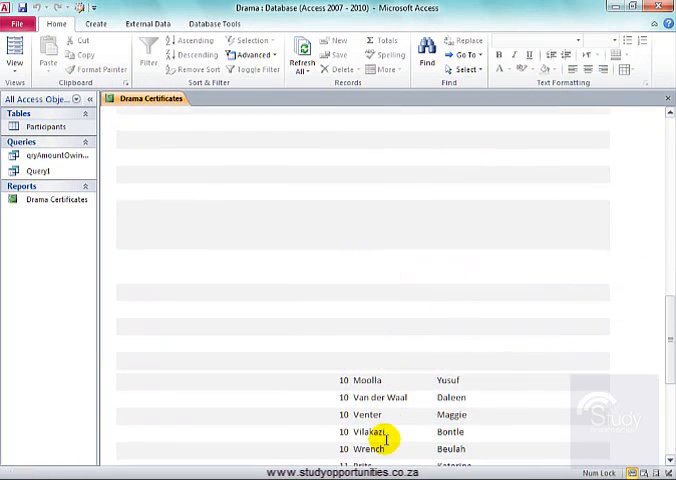
{"action": "scroll", "scroll_direction": "down", "scroll_amount": 3}
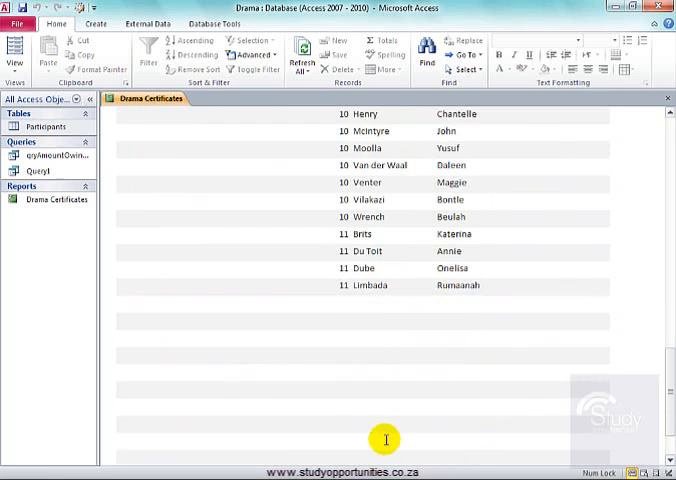
{"action": "scroll", "scroll_direction": "down", "scroll_amount": 3}
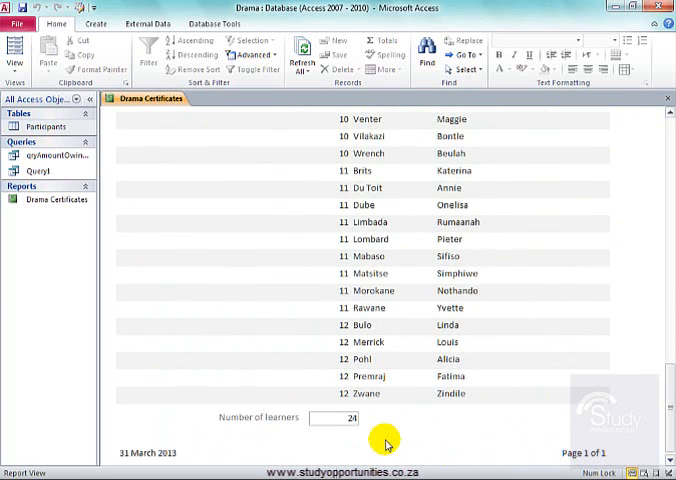